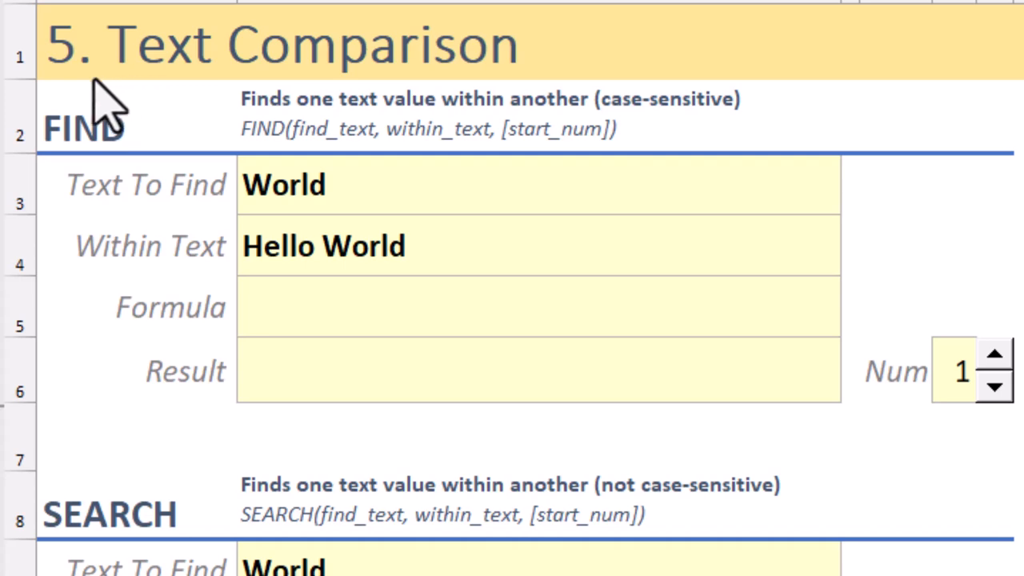
# - Enter =FIND(B3,B4,E6) in the FIND Result cell, returning 7 for World in Hello World
pyautogui.scroll(-3)
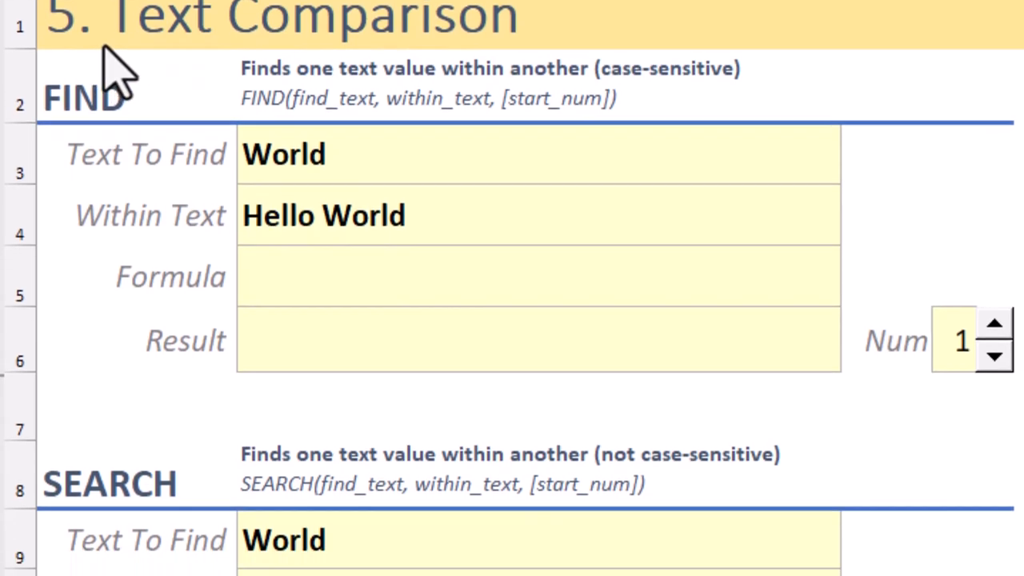
pyautogui.scroll(-3)
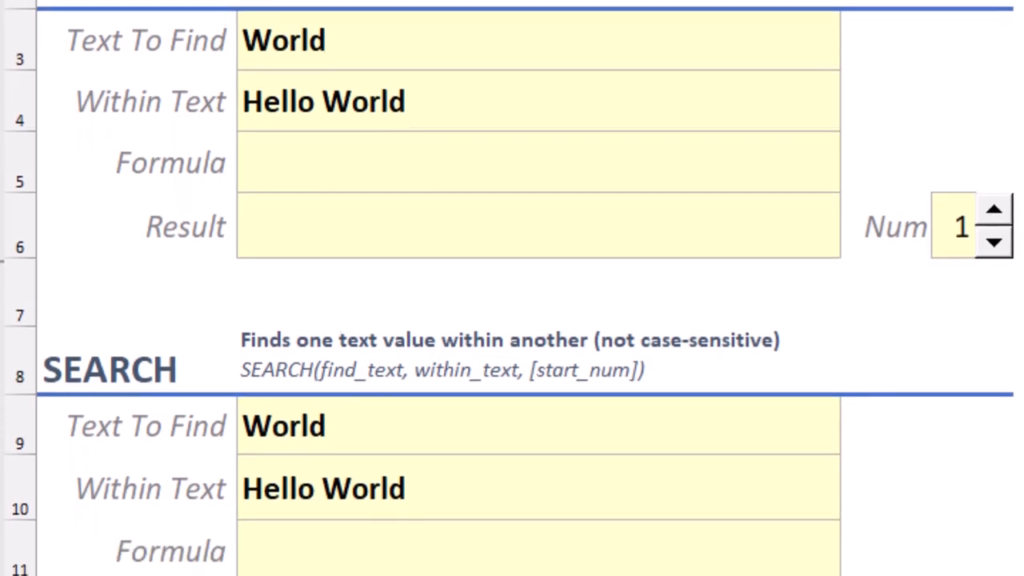
pyautogui.scroll(-3)
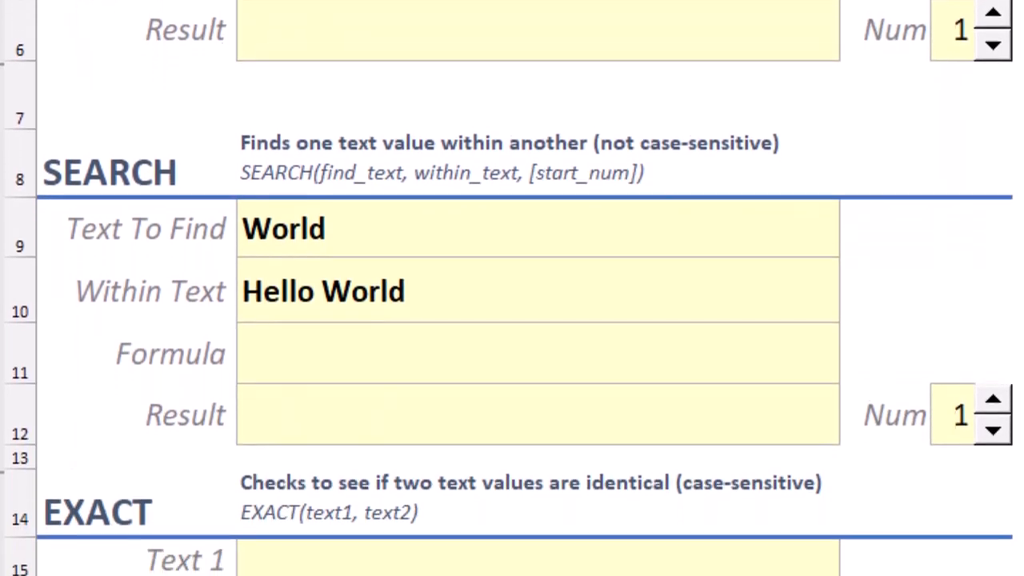
pyautogui.scroll(-3)
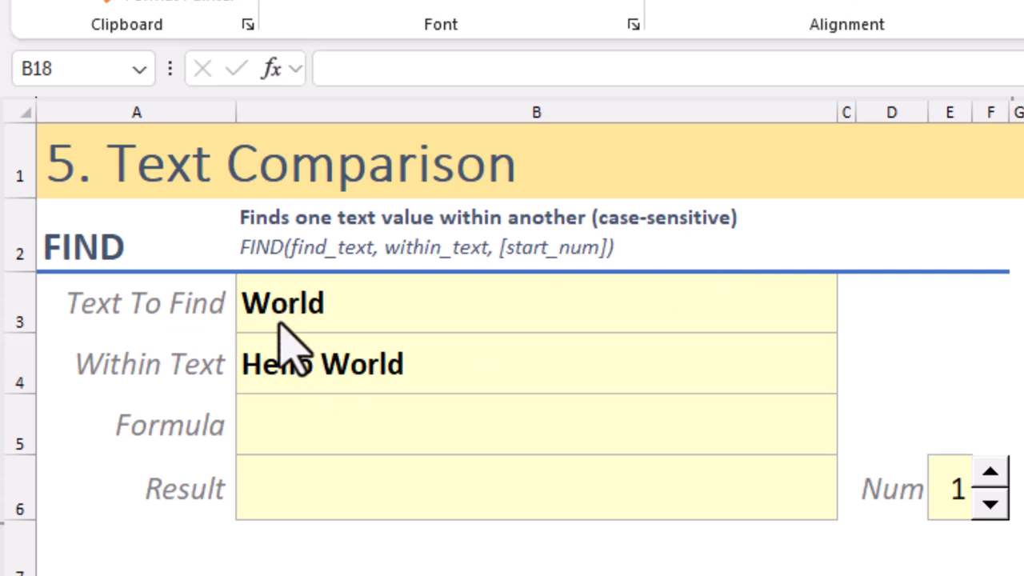
pyautogui.click(536, 499)
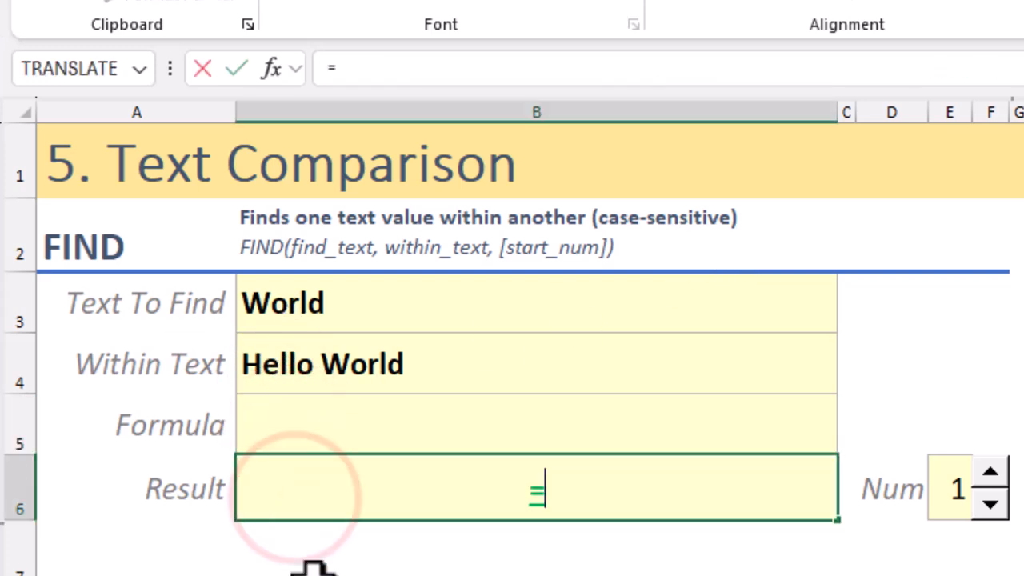
pyautogui.write('FIND(B3,B4,E6')
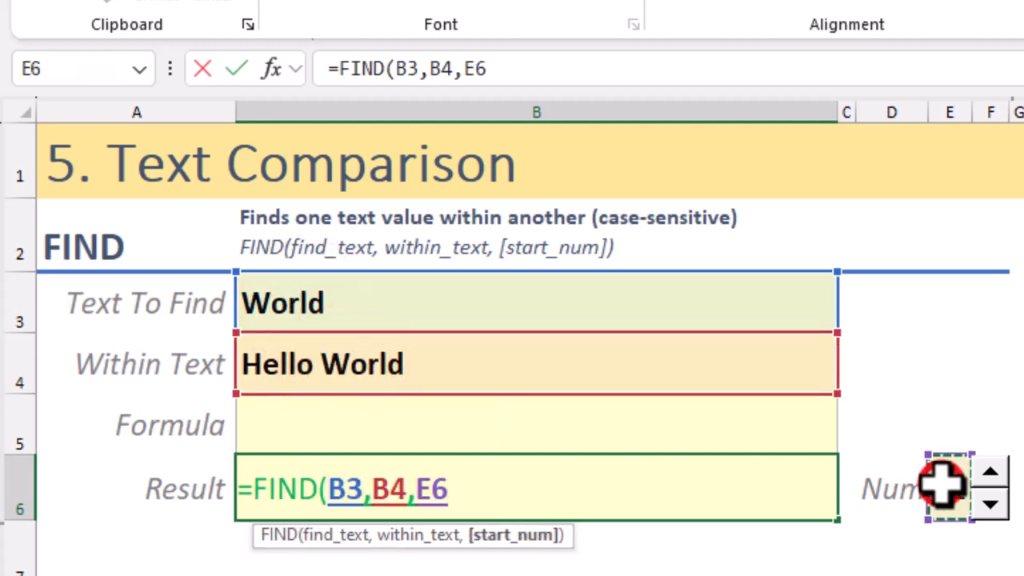
pyautogui.press('Enter')
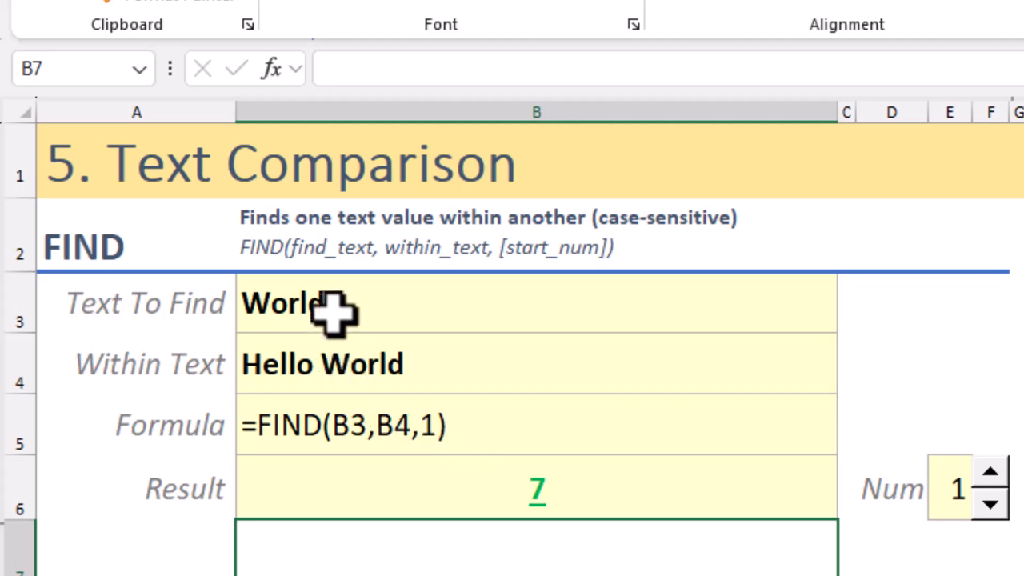
pyautogui.click(317, 303)
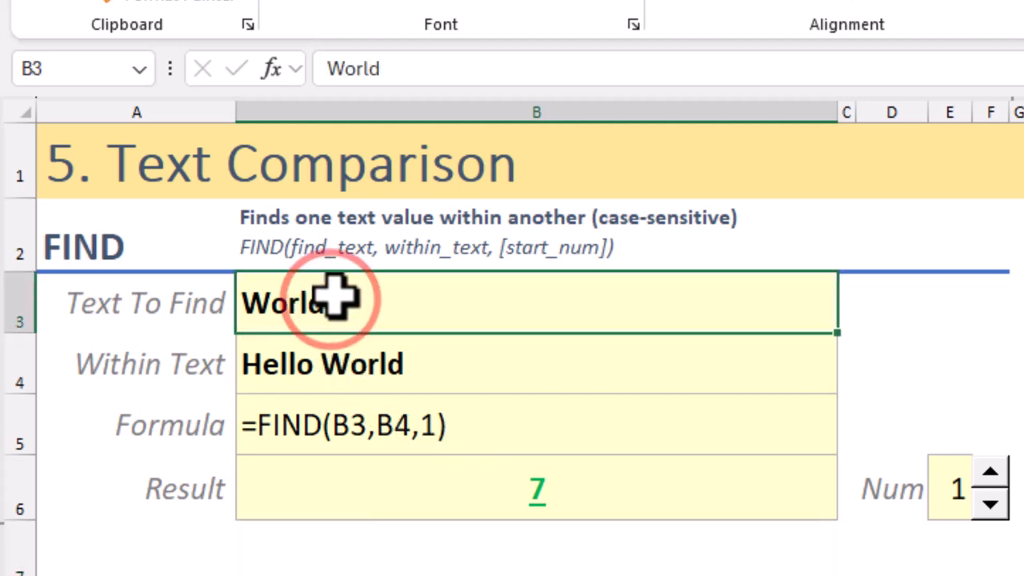
pyautogui.moveTo(493, 497)
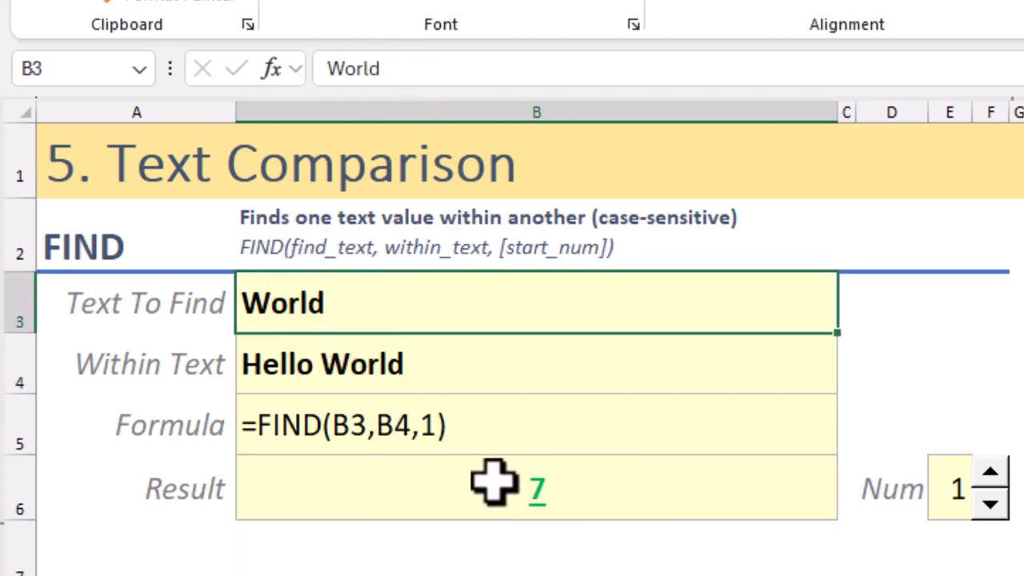
pyautogui.moveTo(376, 67)
pyautogui.write('Hello')
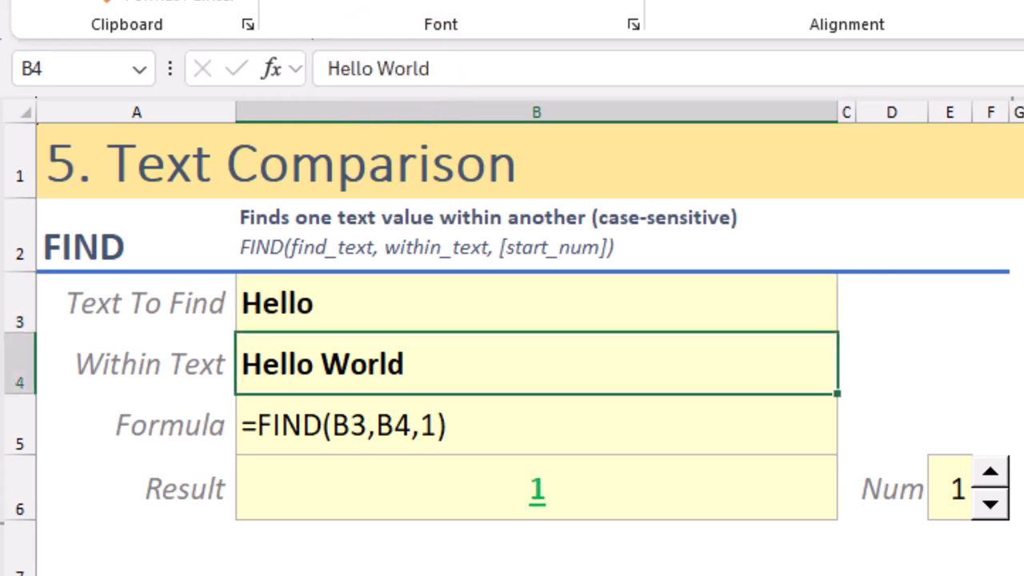
# - Change Text To Find to o and raise the Num start position to 7, giving result 8
pyautogui.click(296, 304)
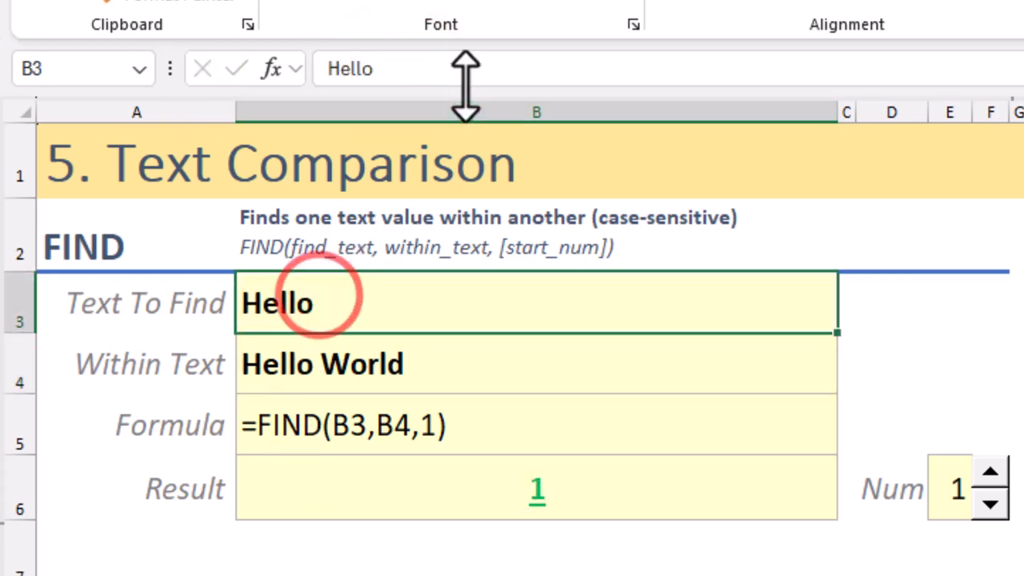
pyautogui.write('o')
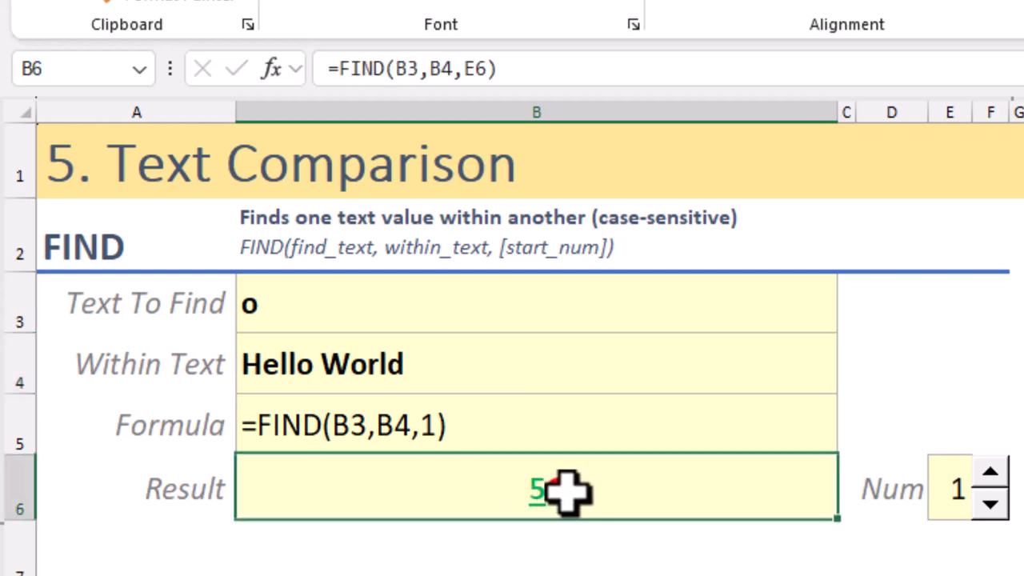
pyautogui.moveTo(989, 495)
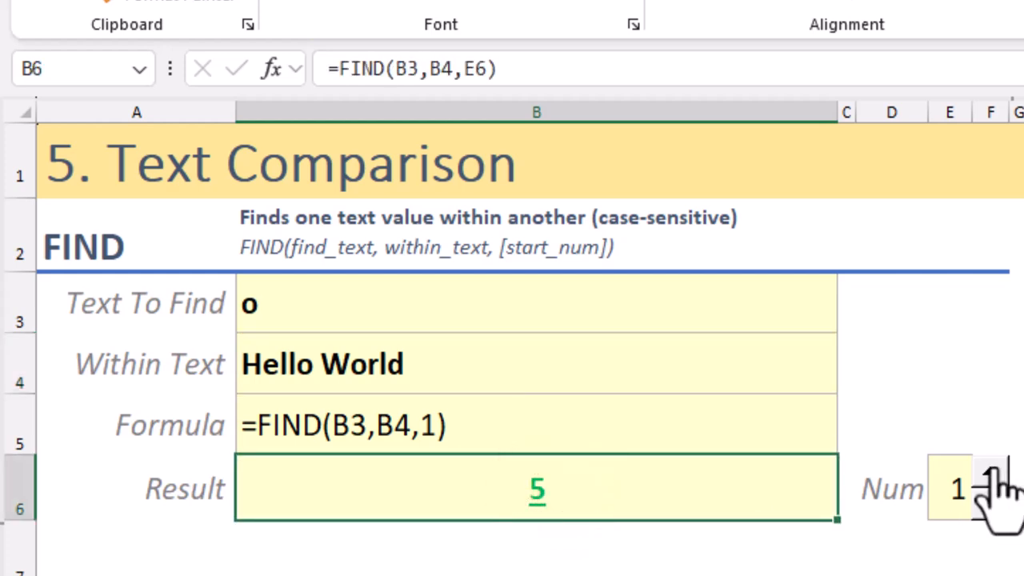
pyautogui.click(956, 490)
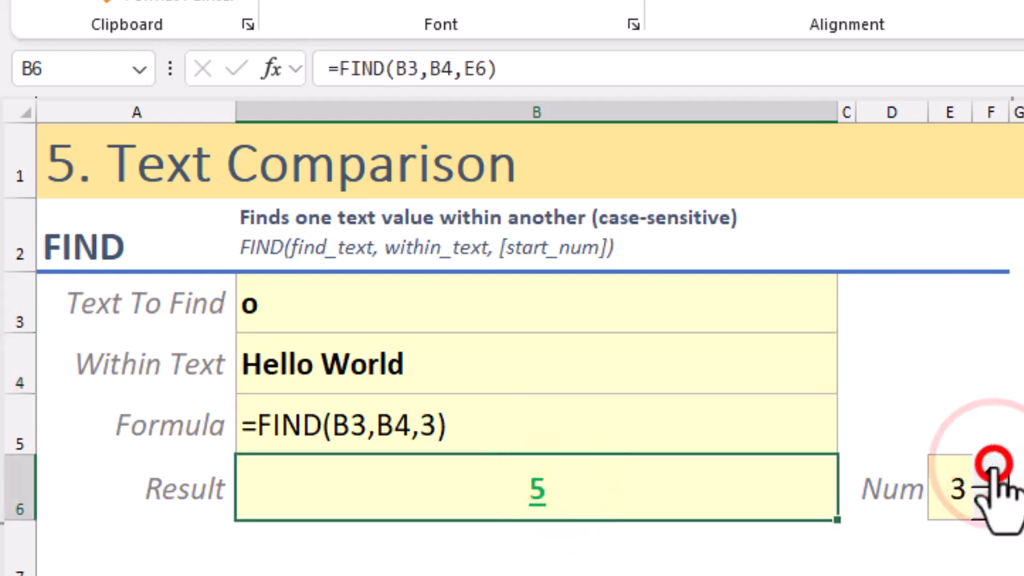
pyautogui.click(985, 461)
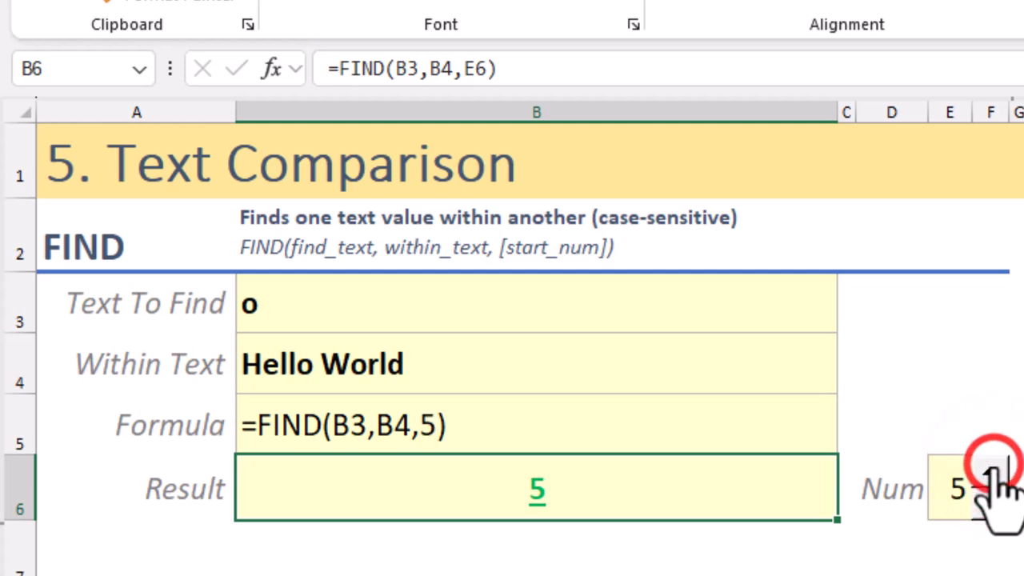
pyautogui.click(988, 483)
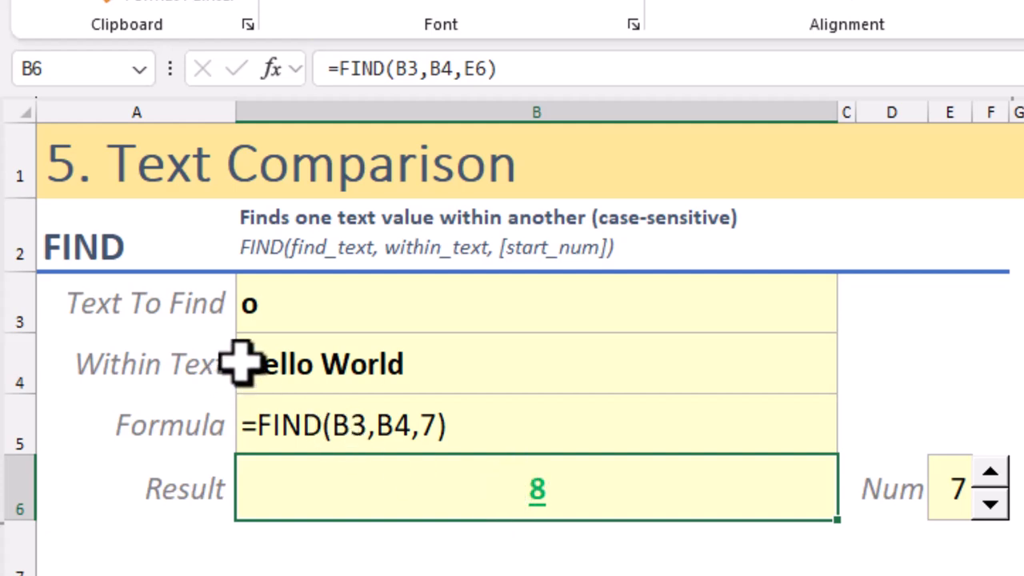
pyautogui.moveTo(291, 360)
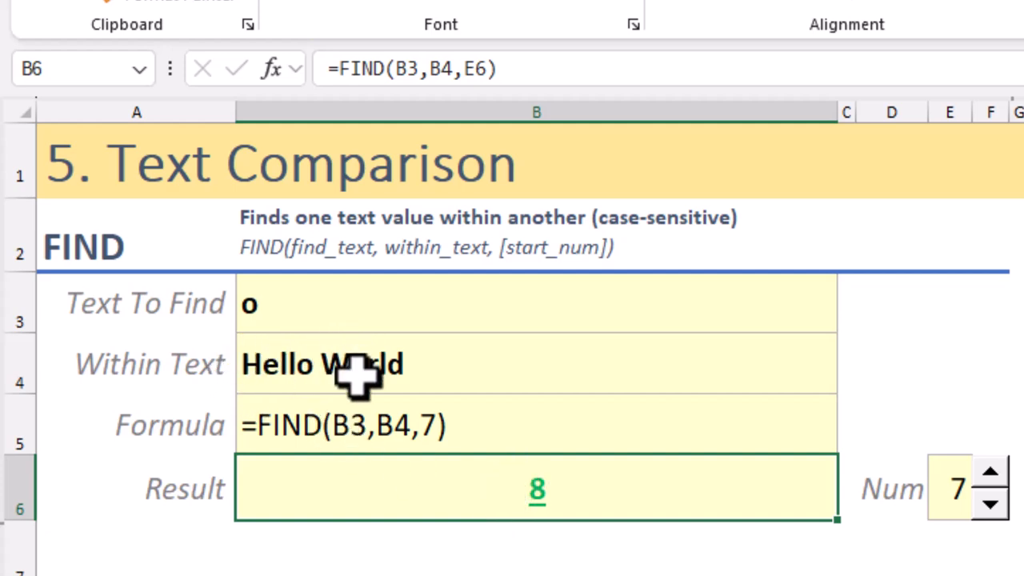
pyautogui.moveTo(365, 413)
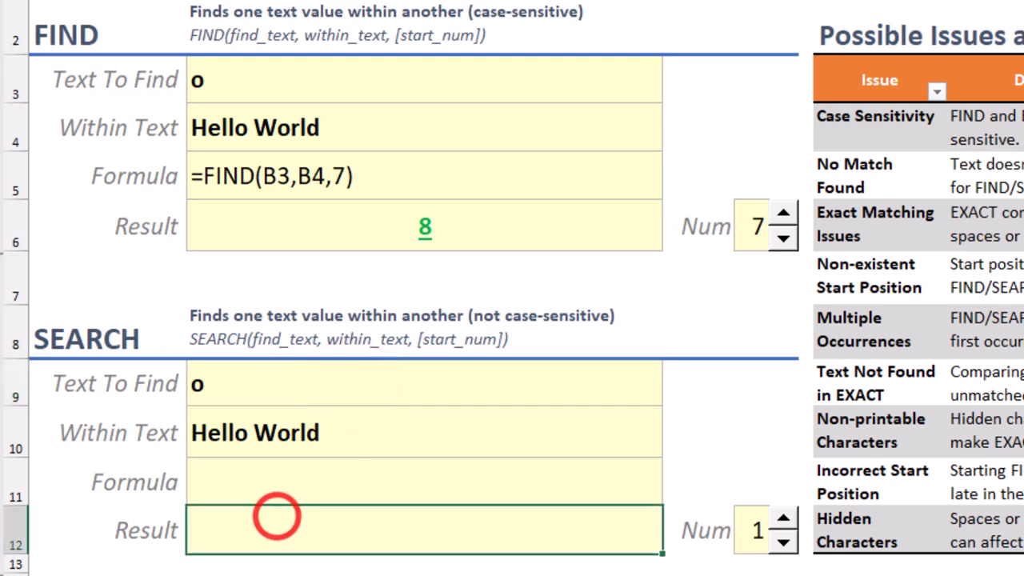
# - Enter =SEARCH(B9,B10,1) in the SEARCH Result cell
pyautogui.write('=')
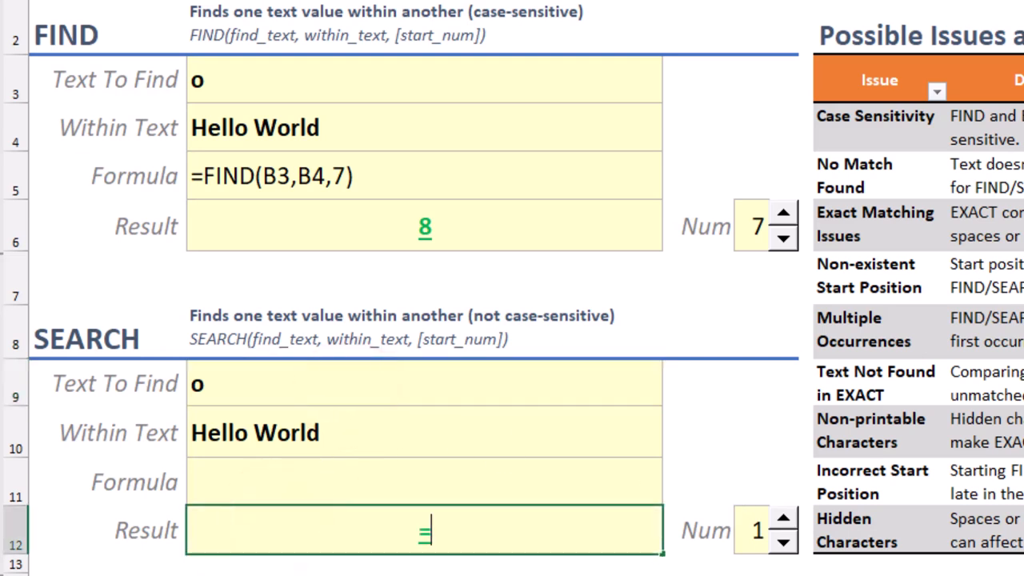
pyautogui.write('SEARCH')
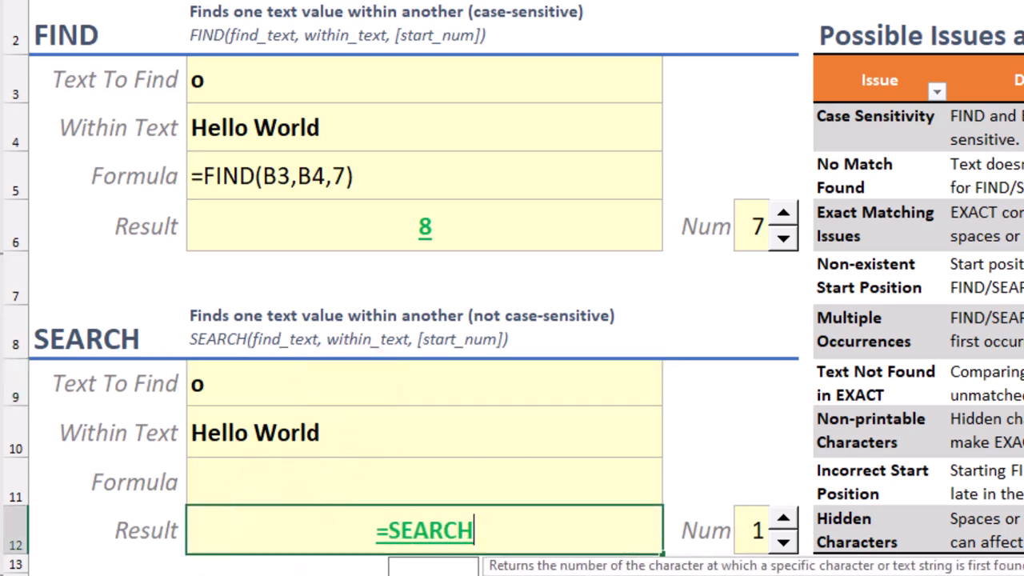
pyautogui.click(344, 385)
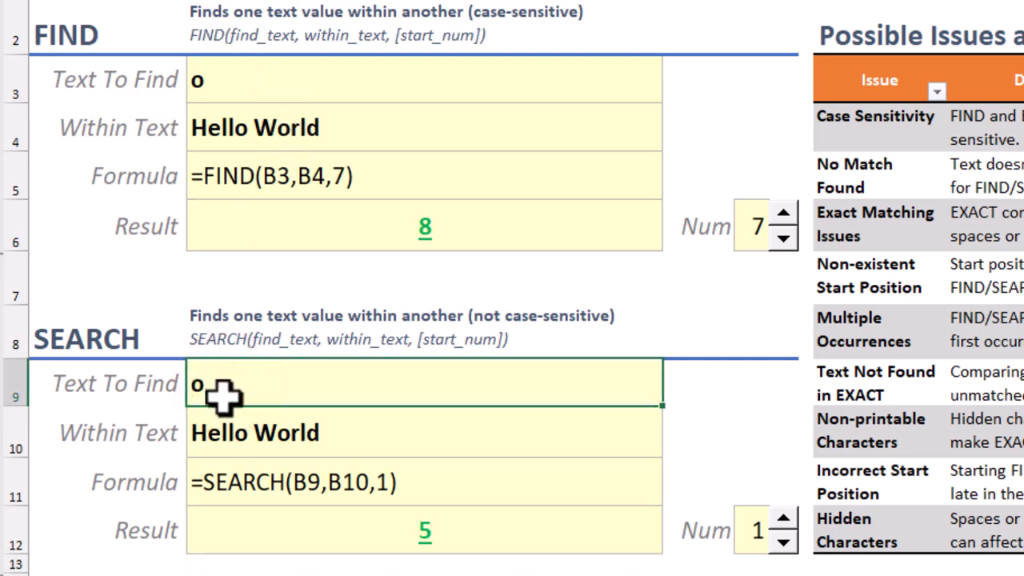
pyautogui.moveTo(361, 429)
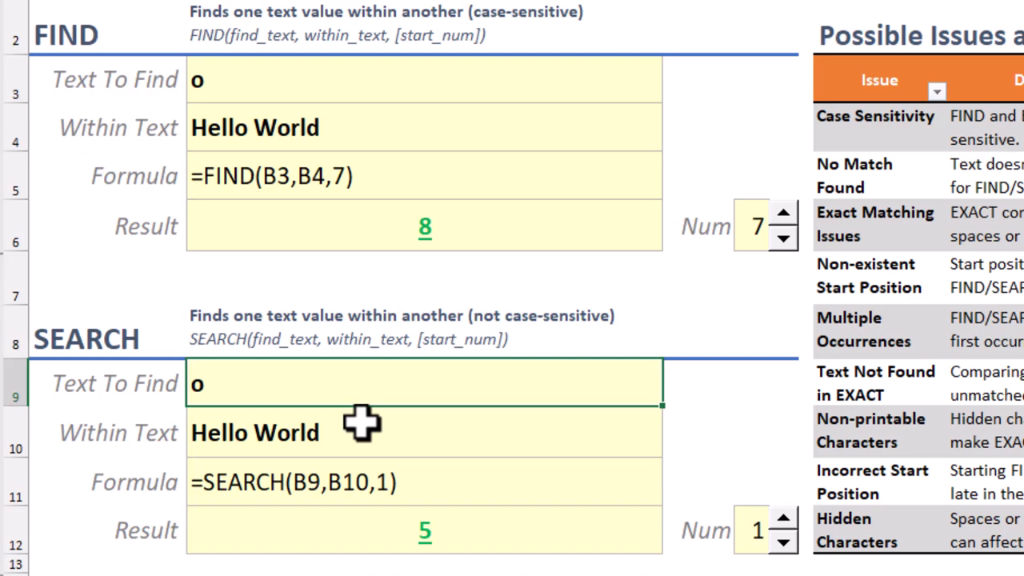
# - Set SEARCH's text to world (result 7) and FIND's text to world, showing #VALUE!
pyautogui.write('wp')
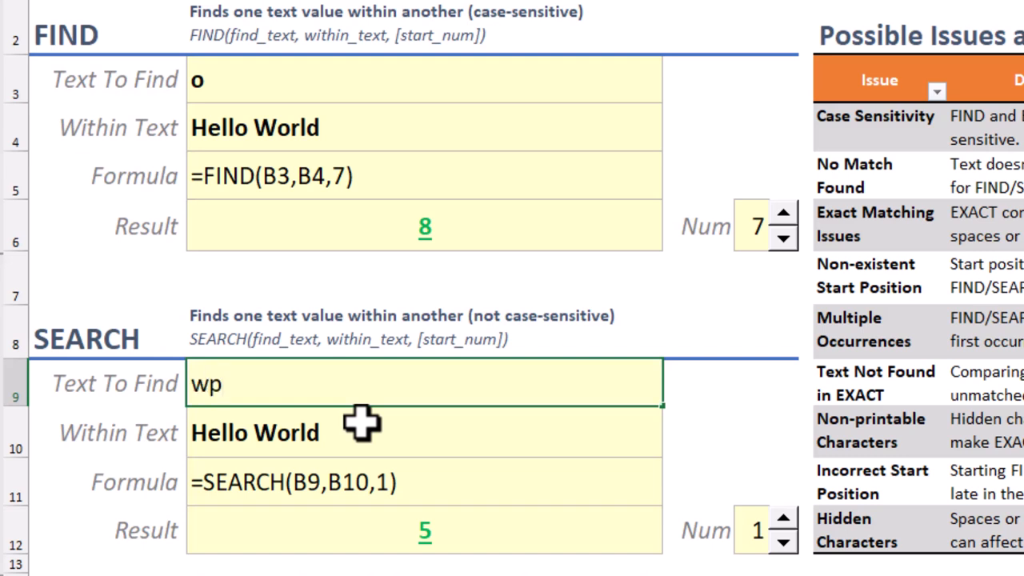
pyautogui.write('word')
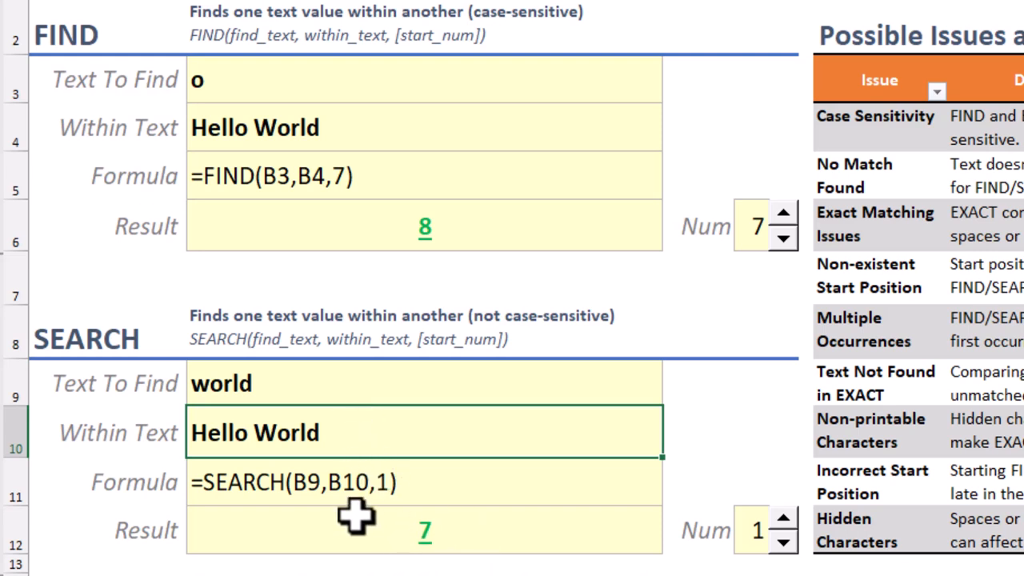
pyautogui.moveTo(192, 392)
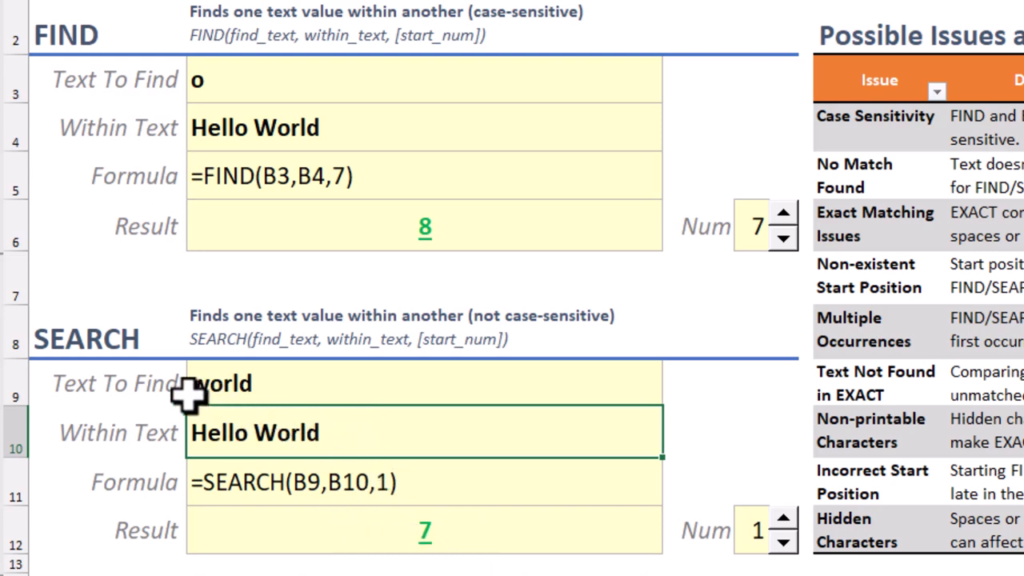
pyautogui.moveTo(259, 440)
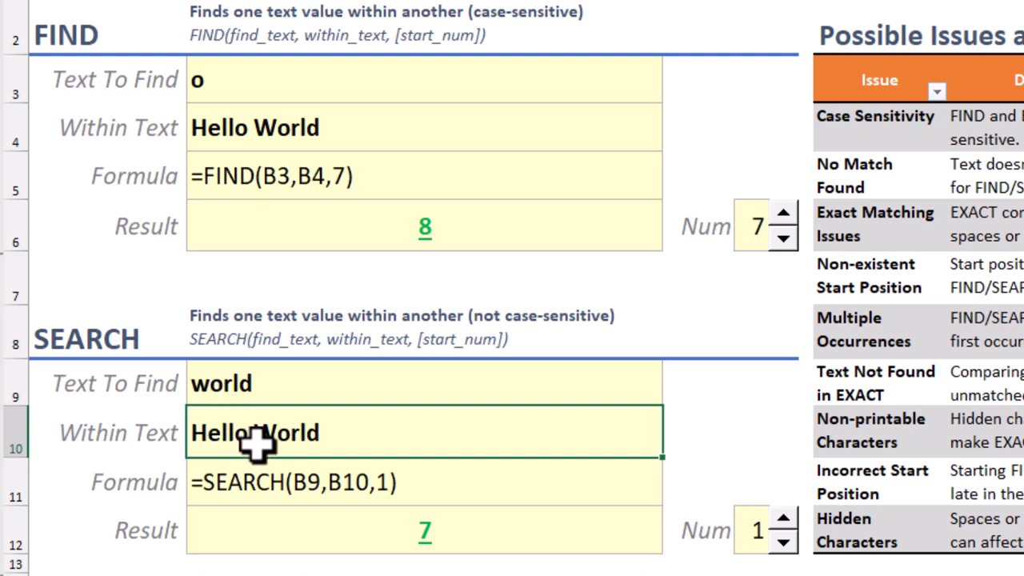
pyautogui.moveTo(272, 35)
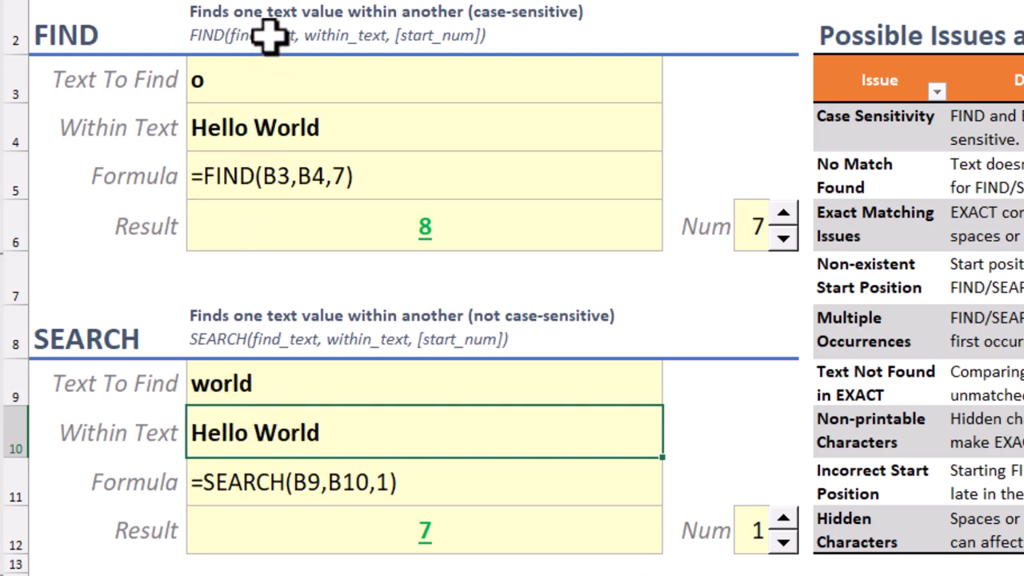
pyautogui.write('world')
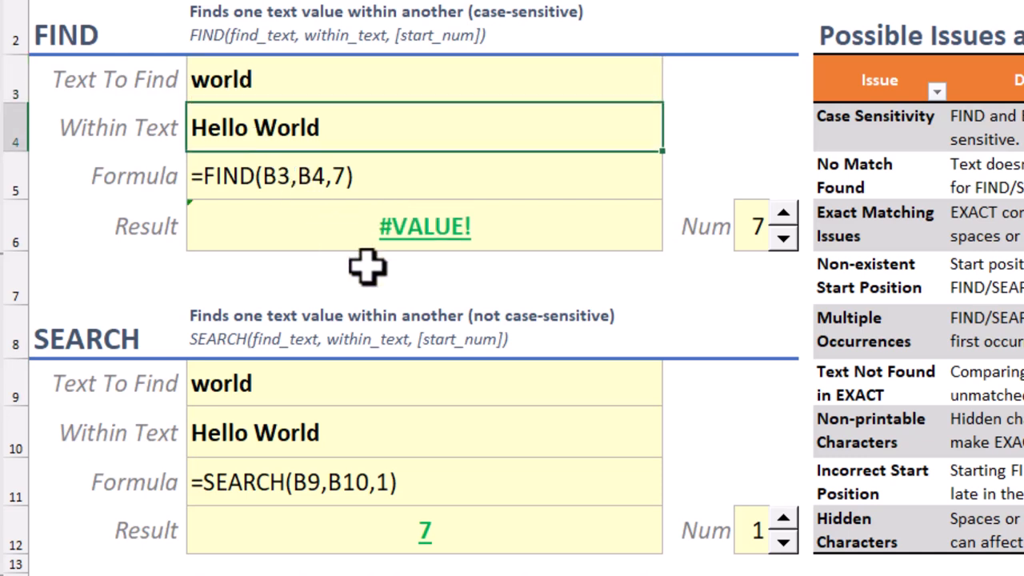
pyautogui.moveTo(258, 131)
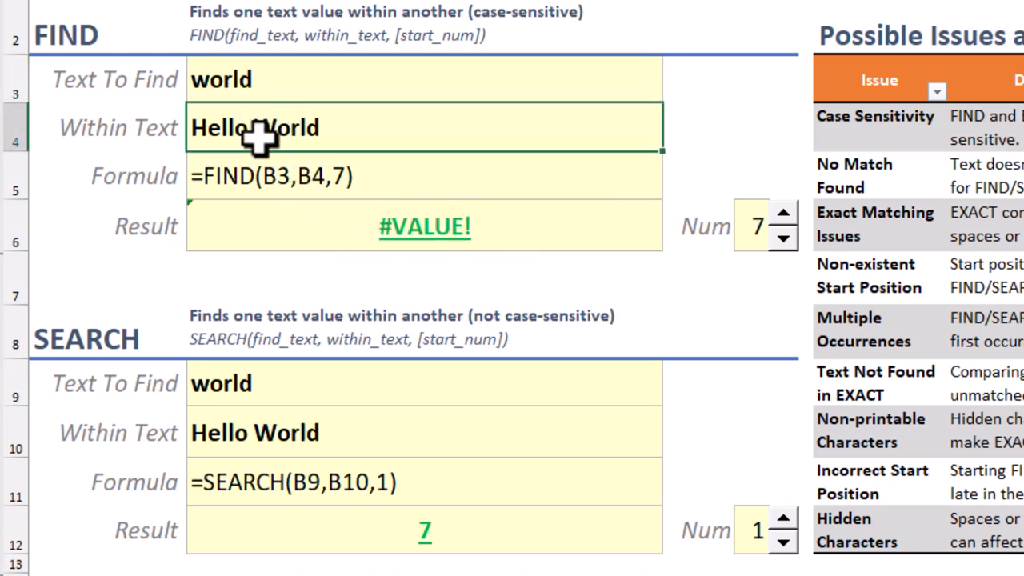
pyautogui.moveTo(480, 35)
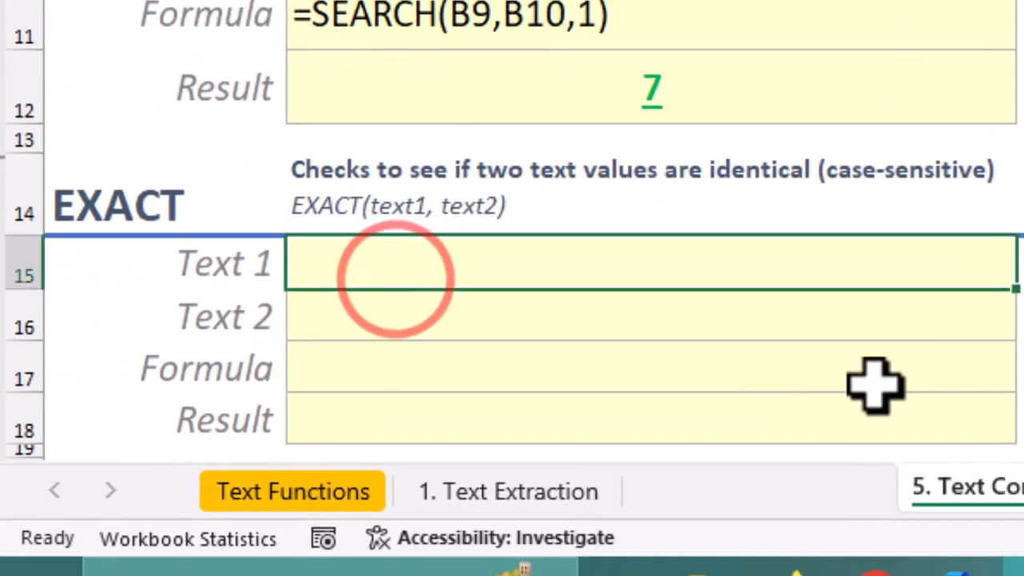
# - Enter Apple and apple with =EXACT(B15,B16), returning FALSE
pyautogui.write('Apple')
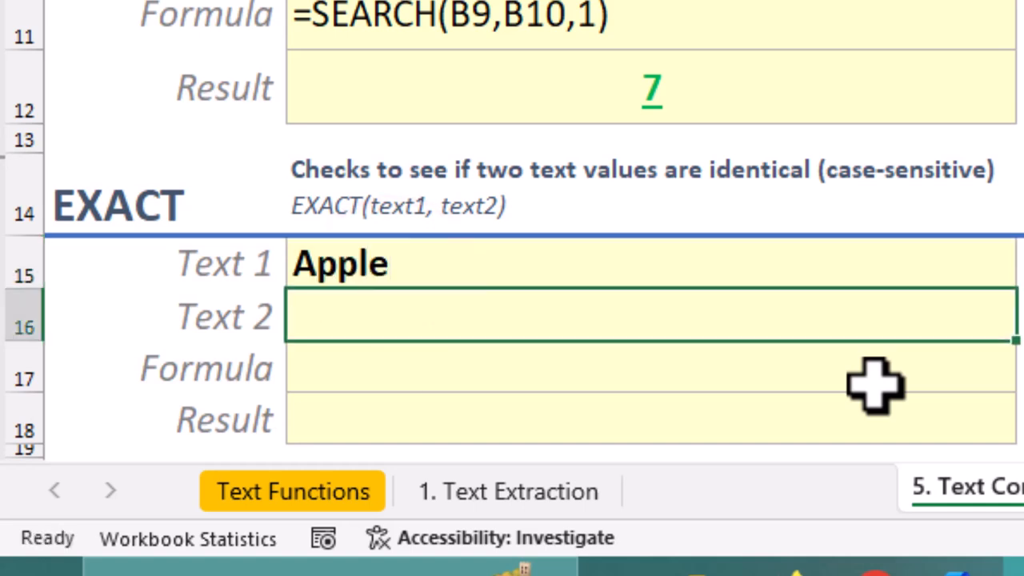
pyautogui.write('apple')
pyautogui.click(651, 419)
pyautogui.write('=exact(B15')
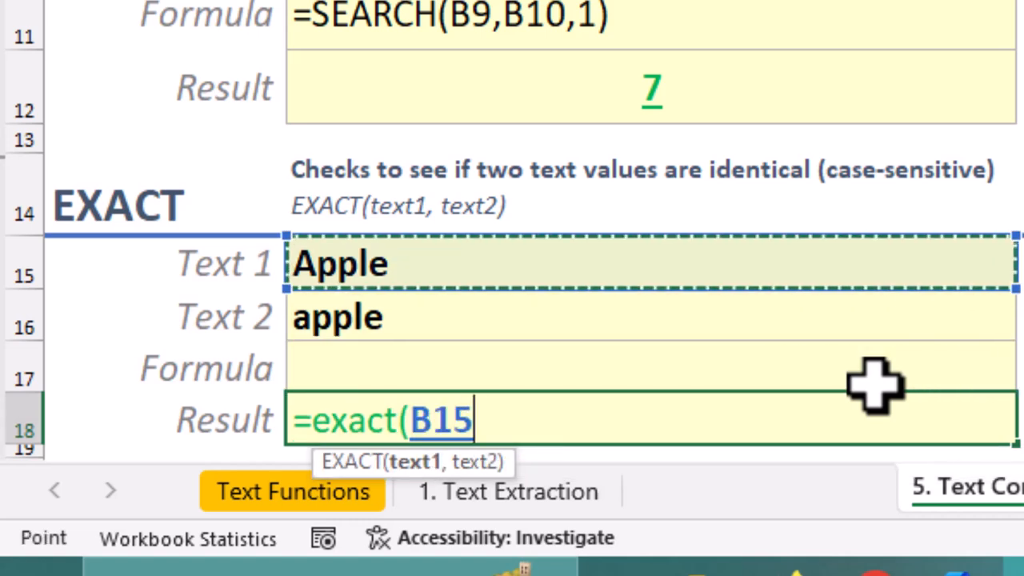
pyautogui.press('Enter')
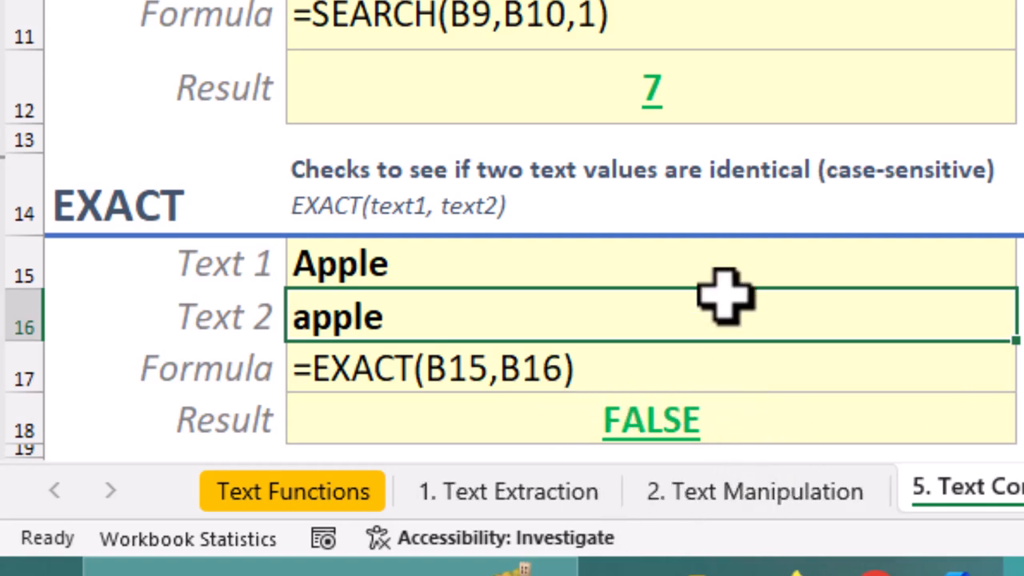
pyautogui.write('Apple')
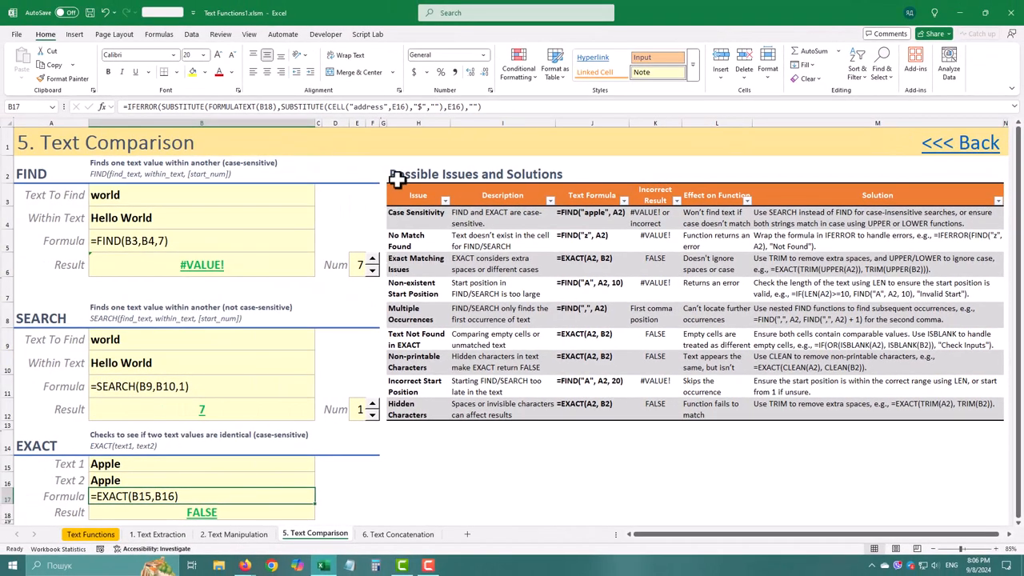
pyautogui.moveTo(848, 160)
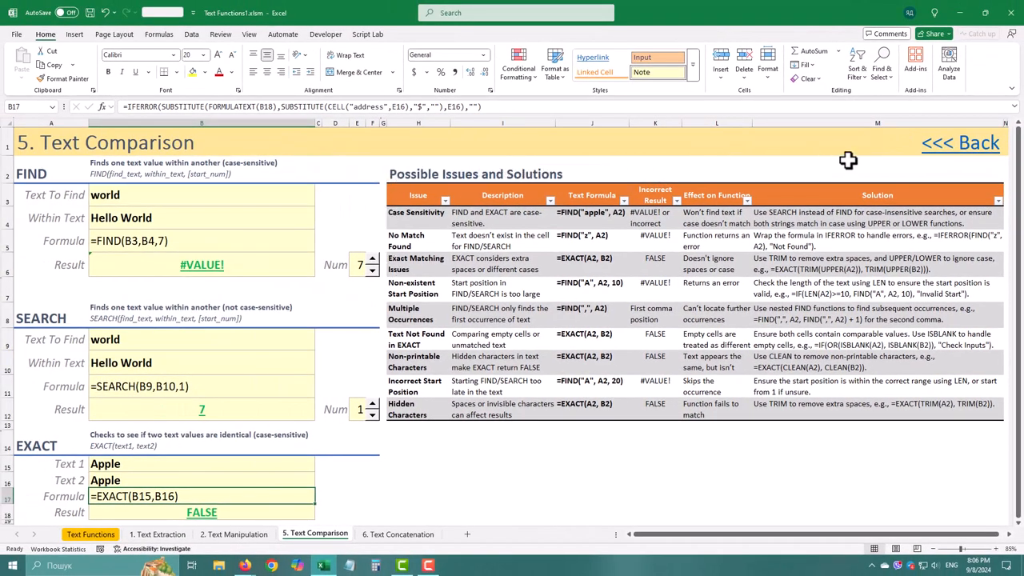
pyautogui.moveTo(950, 224)
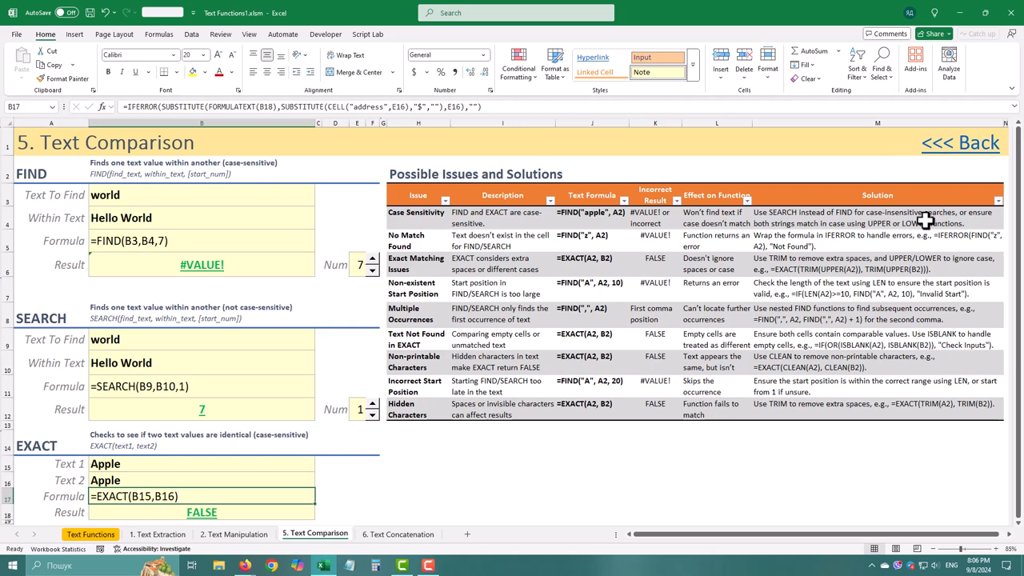
pyautogui.moveTo(934, 233)
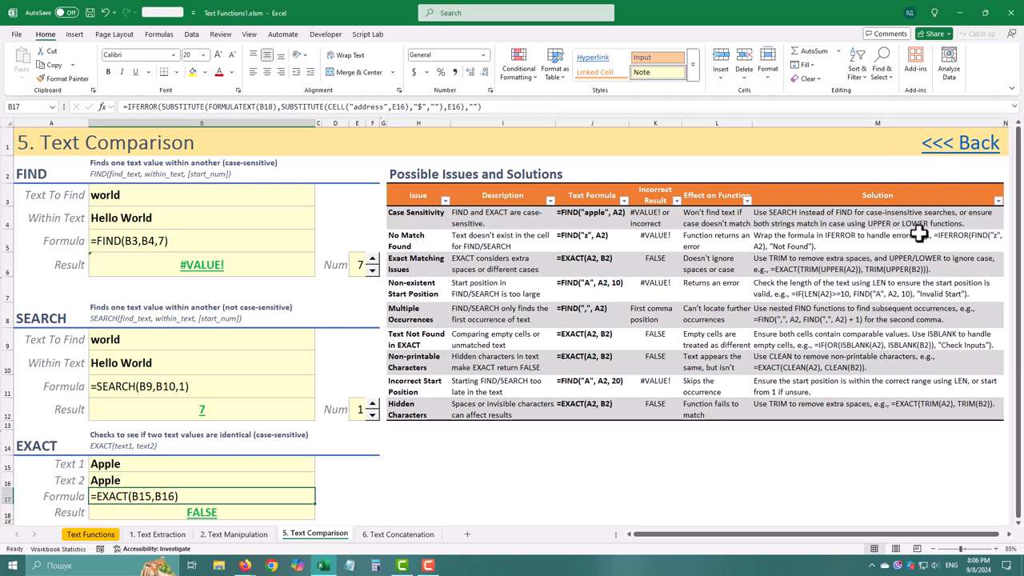